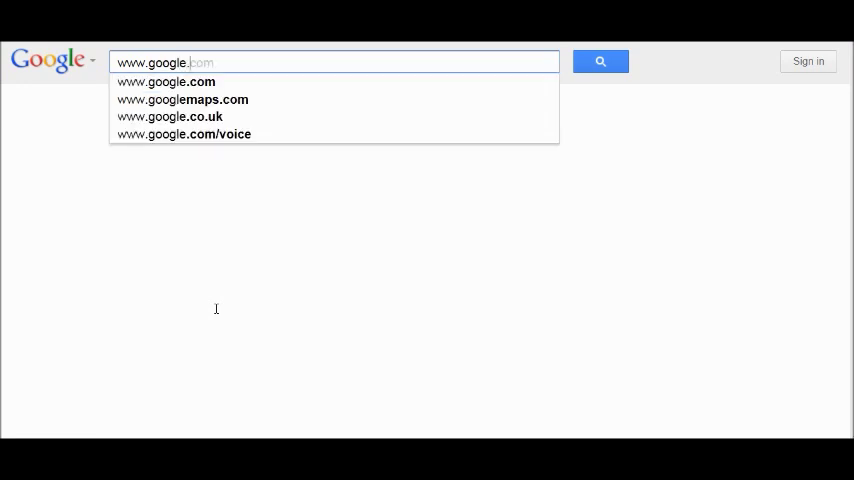
pyautogui.write('/a')
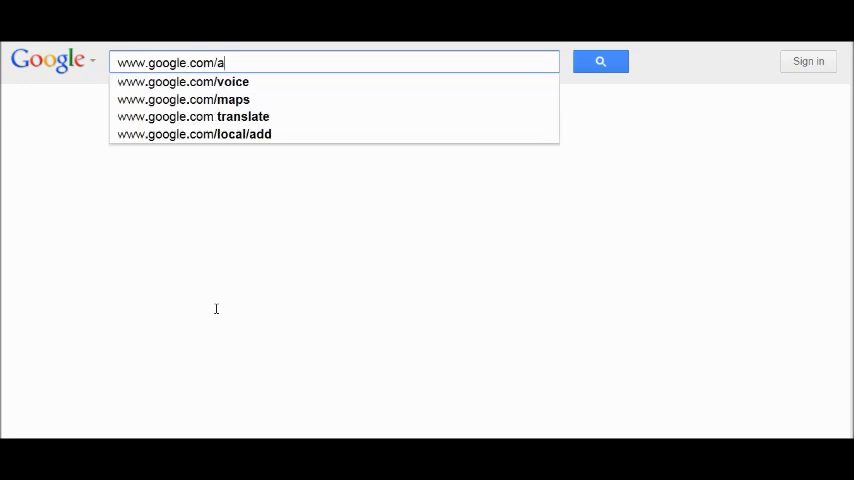
pyautogui.write('lerts')
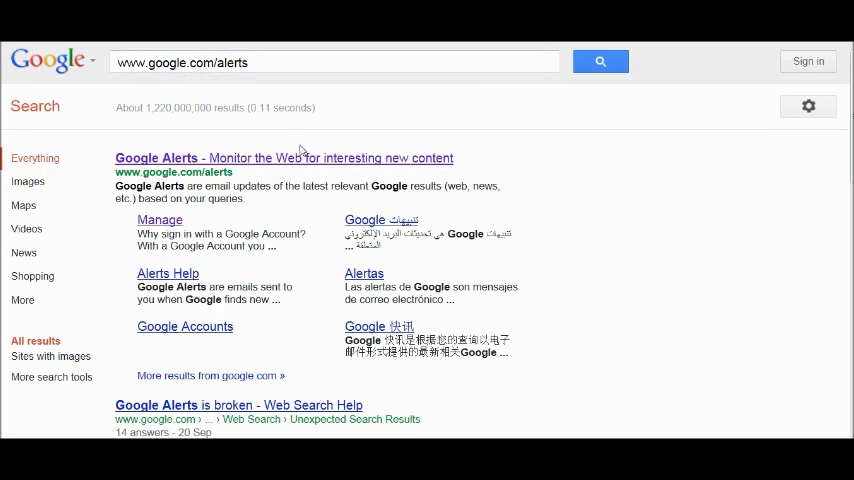
pyautogui.click(284, 158)
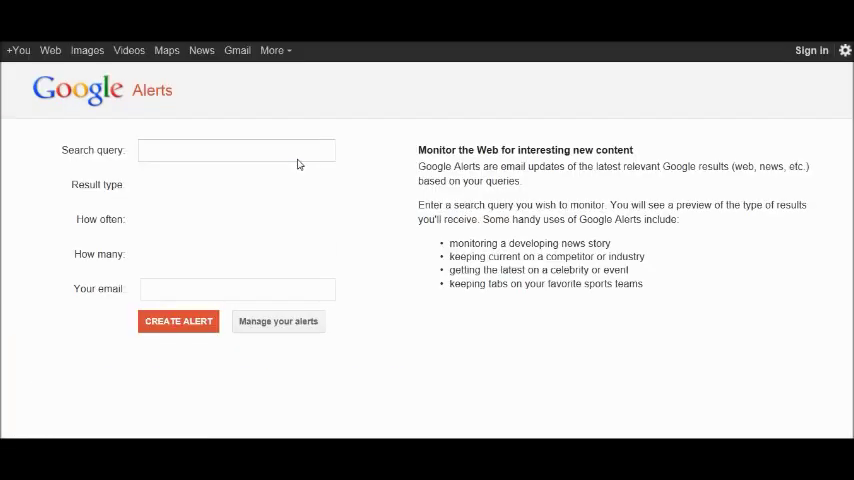
# Step: Enter 'crazy trout' as the alert's search query
pyautogui.click(236, 150)
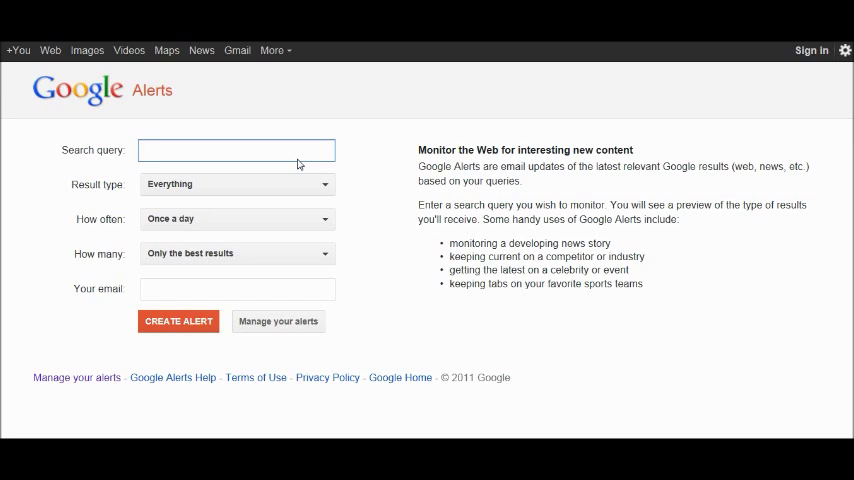
pyautogui.write('crazy l')
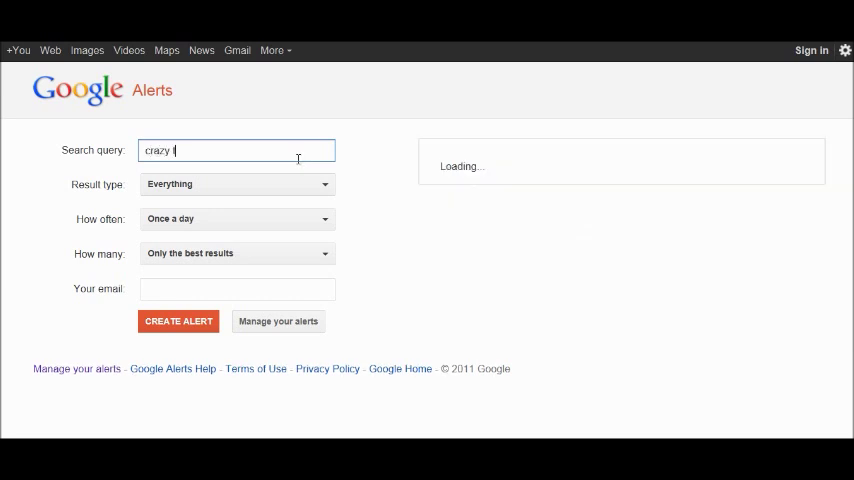
pyautogui.write('trout')
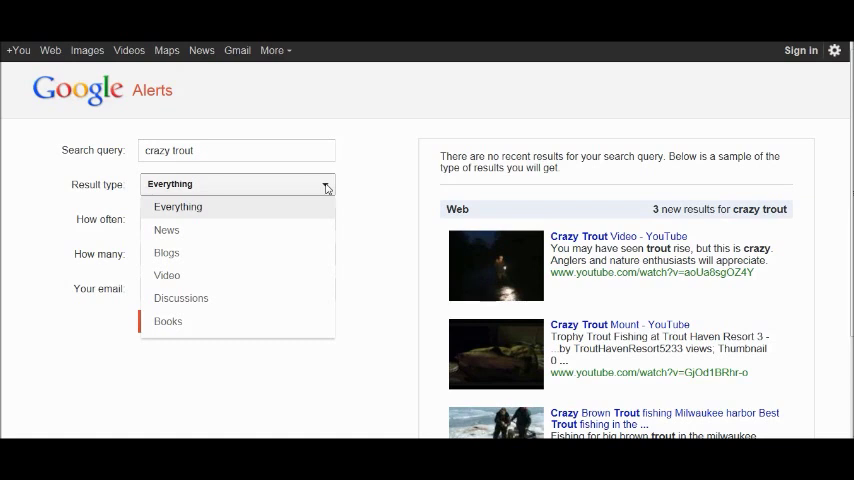
# Step: Keep result type Everything, delivery once a week, and only the best results
pyautogui.click(178, 208)
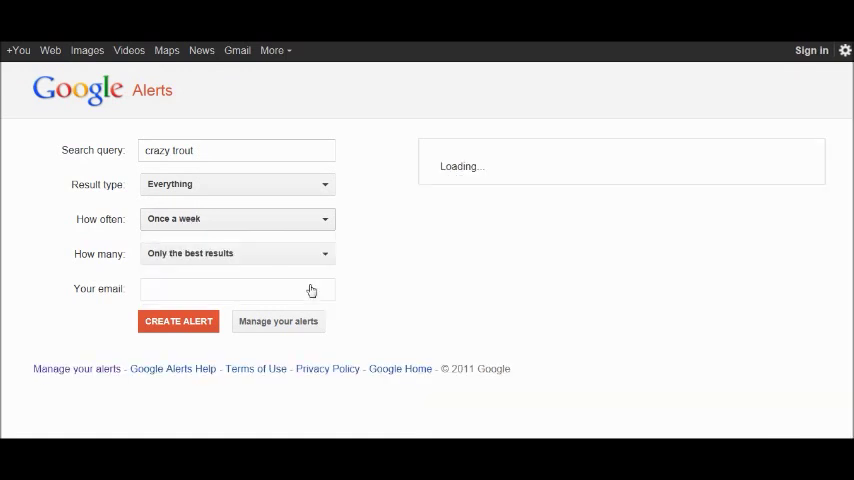
pyautogui.moveTo(326, 258)
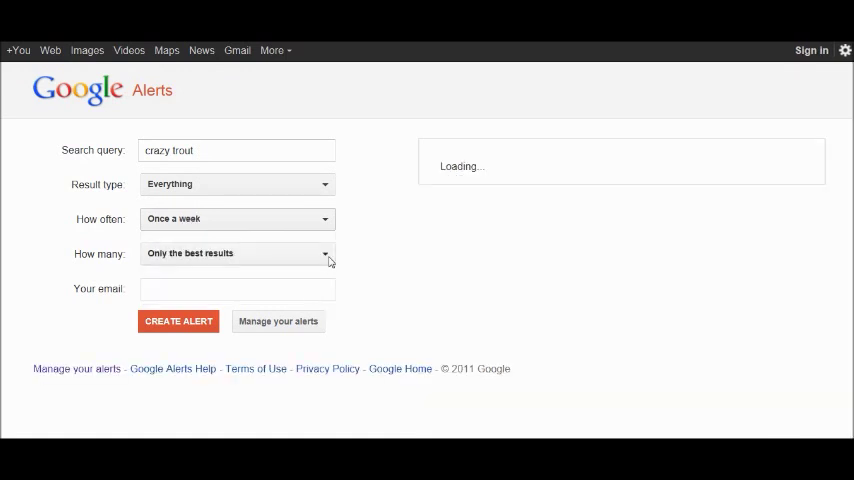
pyautogui.click(324, 252)
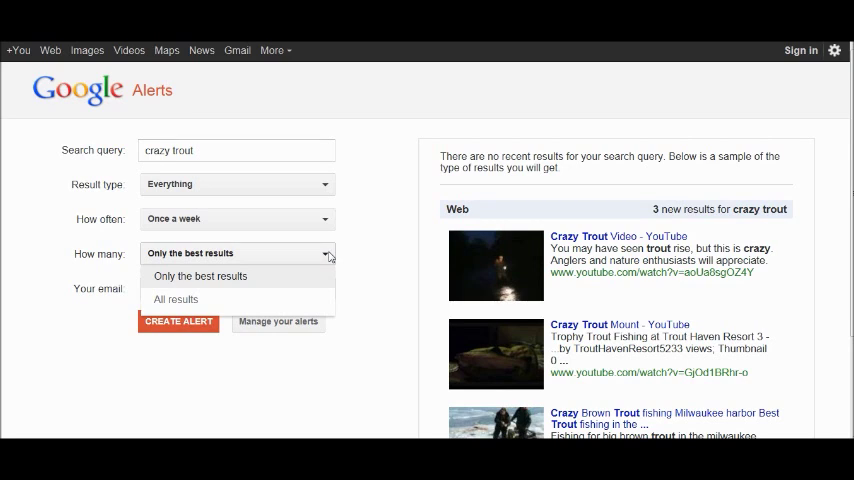
pyautogui.moveTo(272, 280)
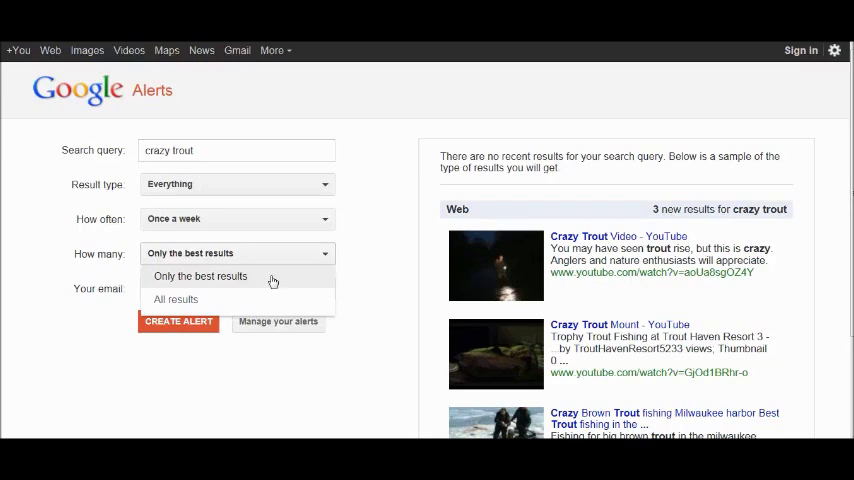
pyautogui.click(200, 276)
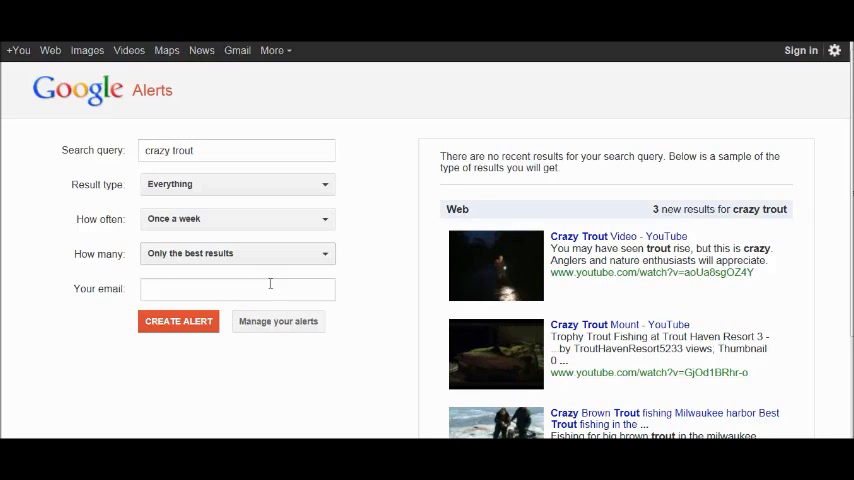
pyautogui.click(236, 288)
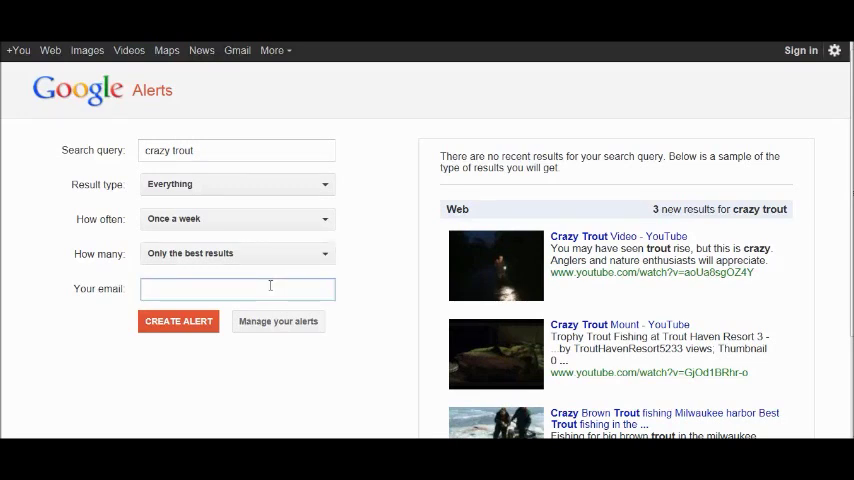
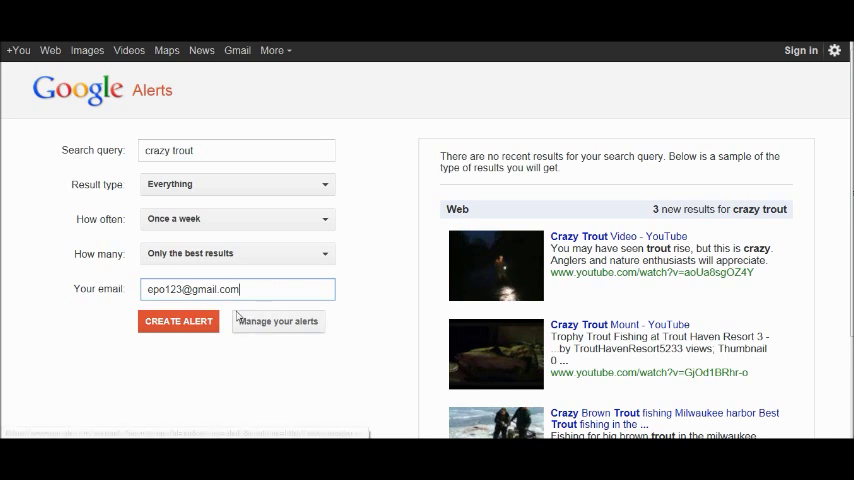
pyautogui.click(178, 320)
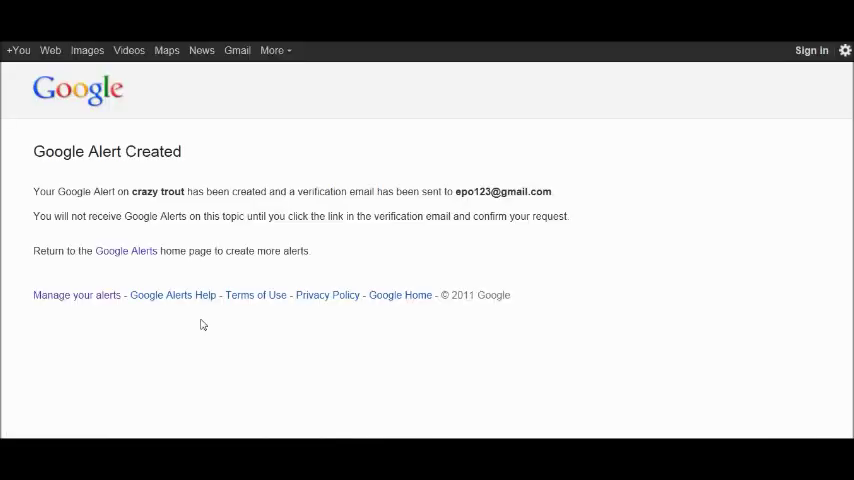